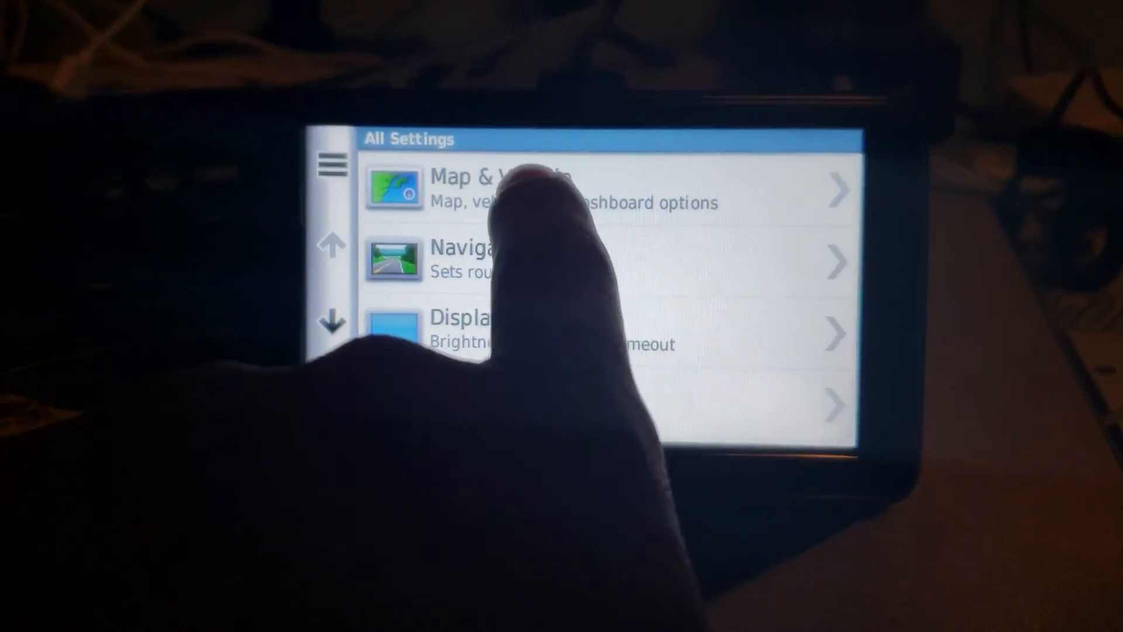
Open Map & Vehicle from All Settings to show the vehicle, driving map and pedestrian options.
left_click(502, 190)
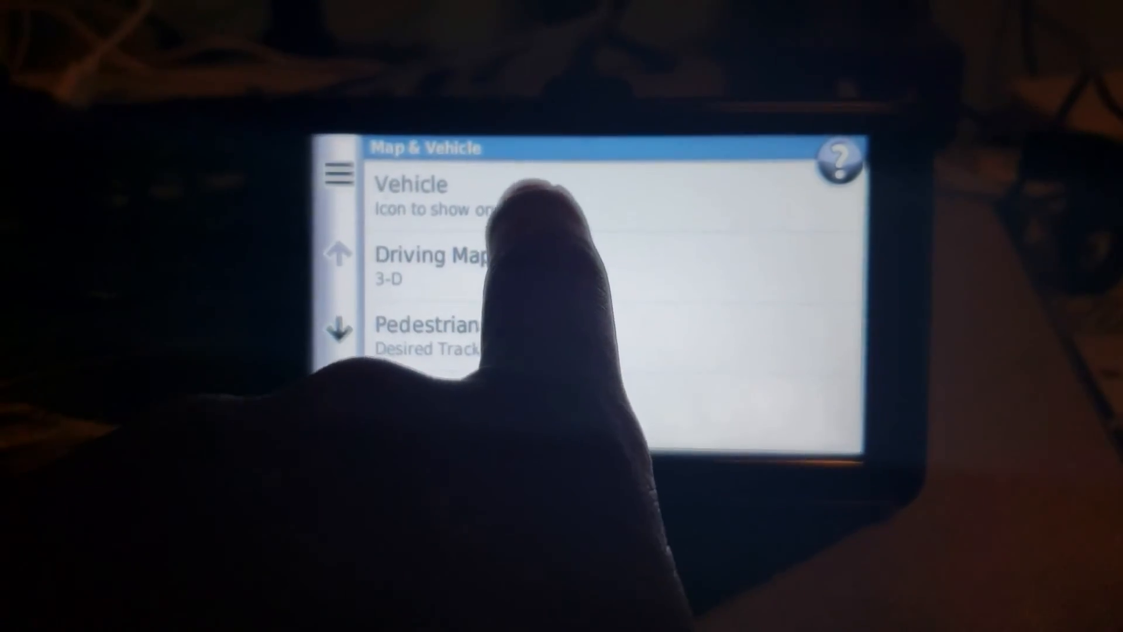